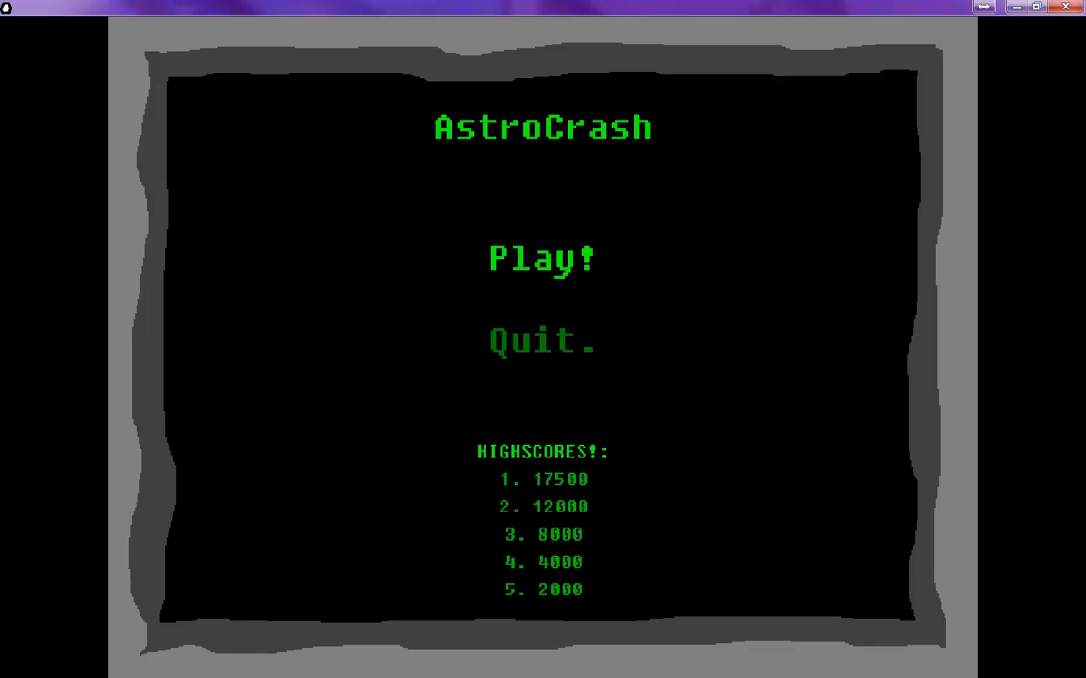
Step: Play a new round, firing at asteroids until the score reaches 5938
click(542, 260)
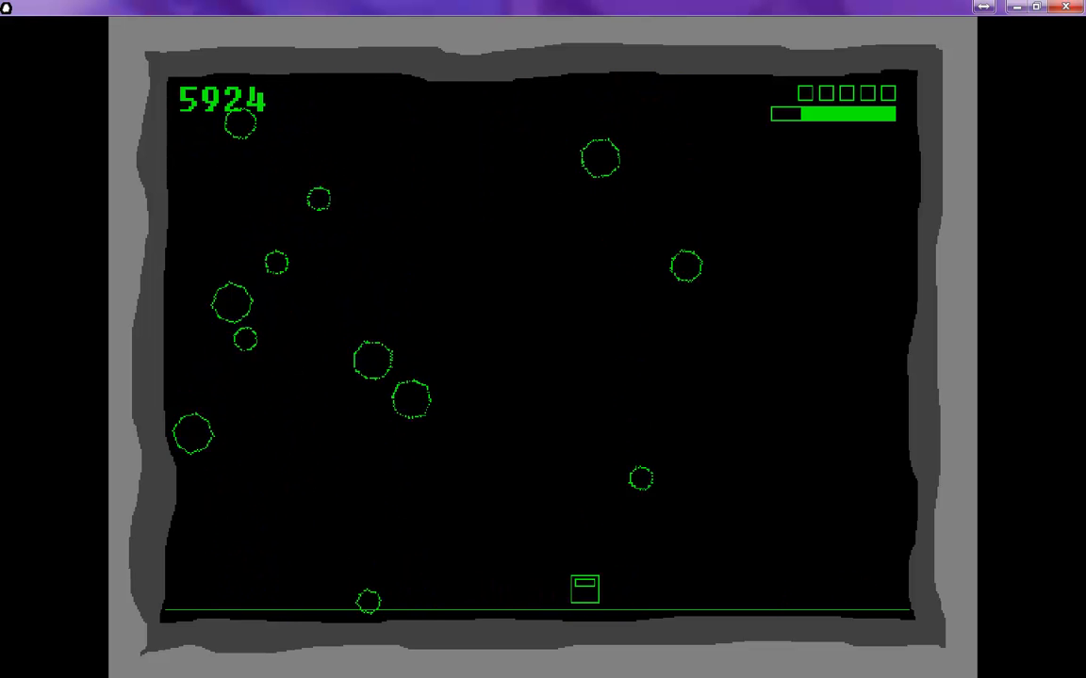
key(space)
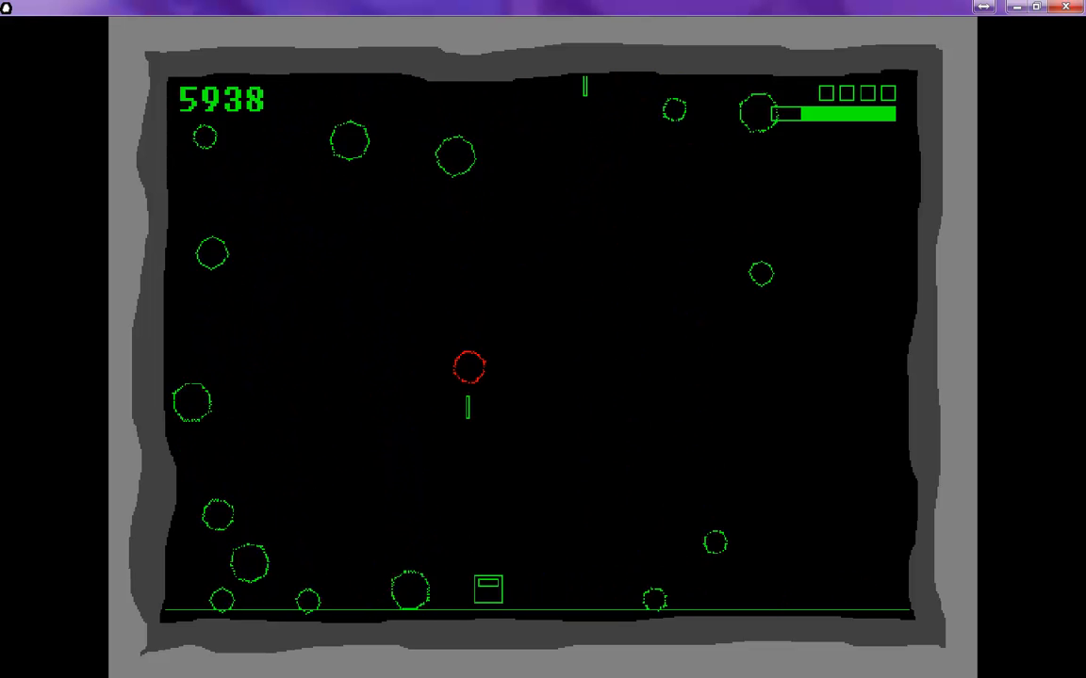